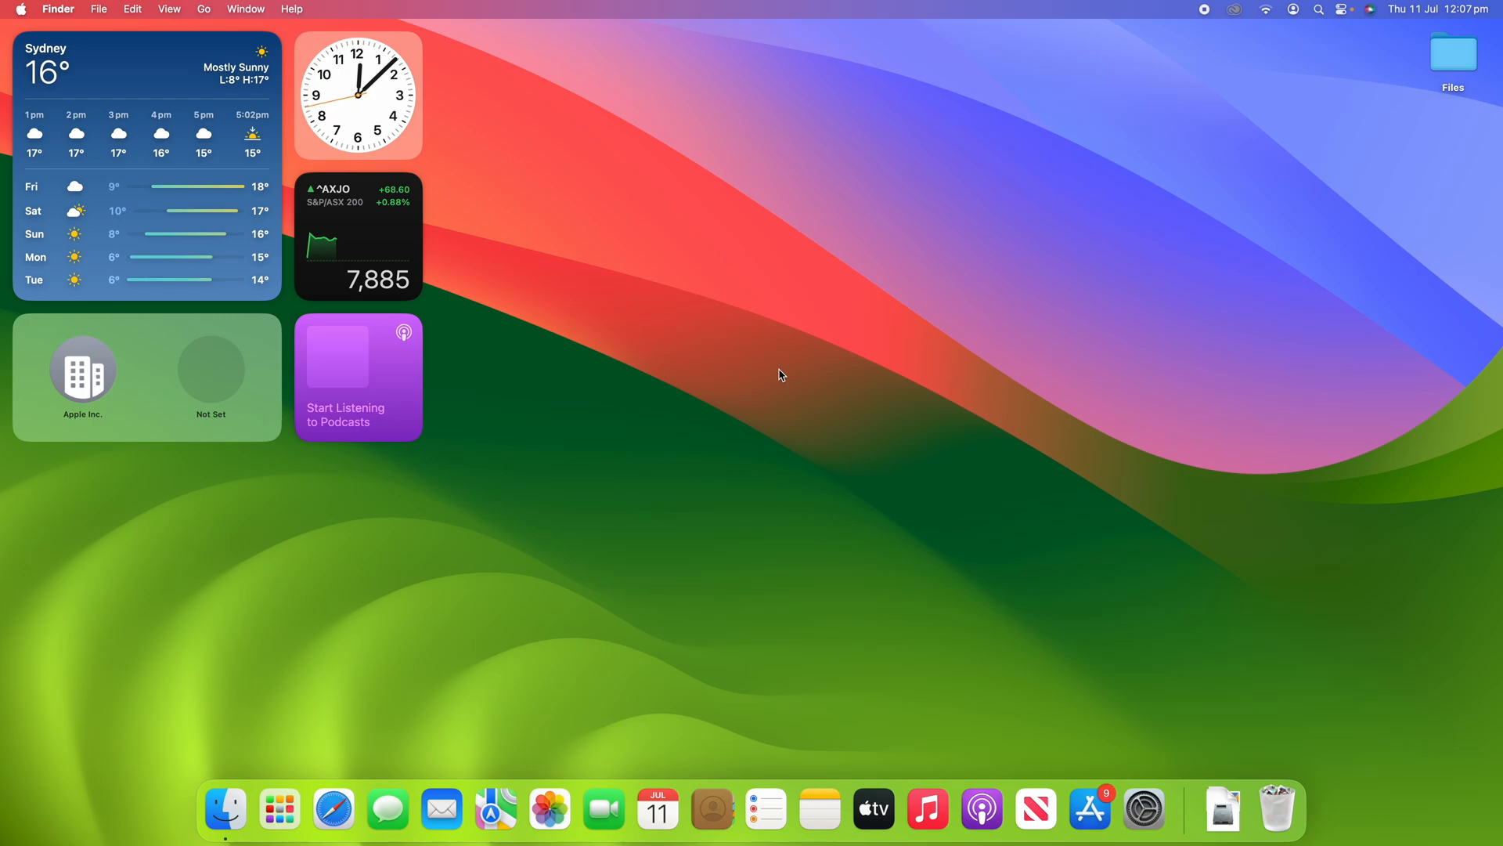
mouse_move(1143, 808)
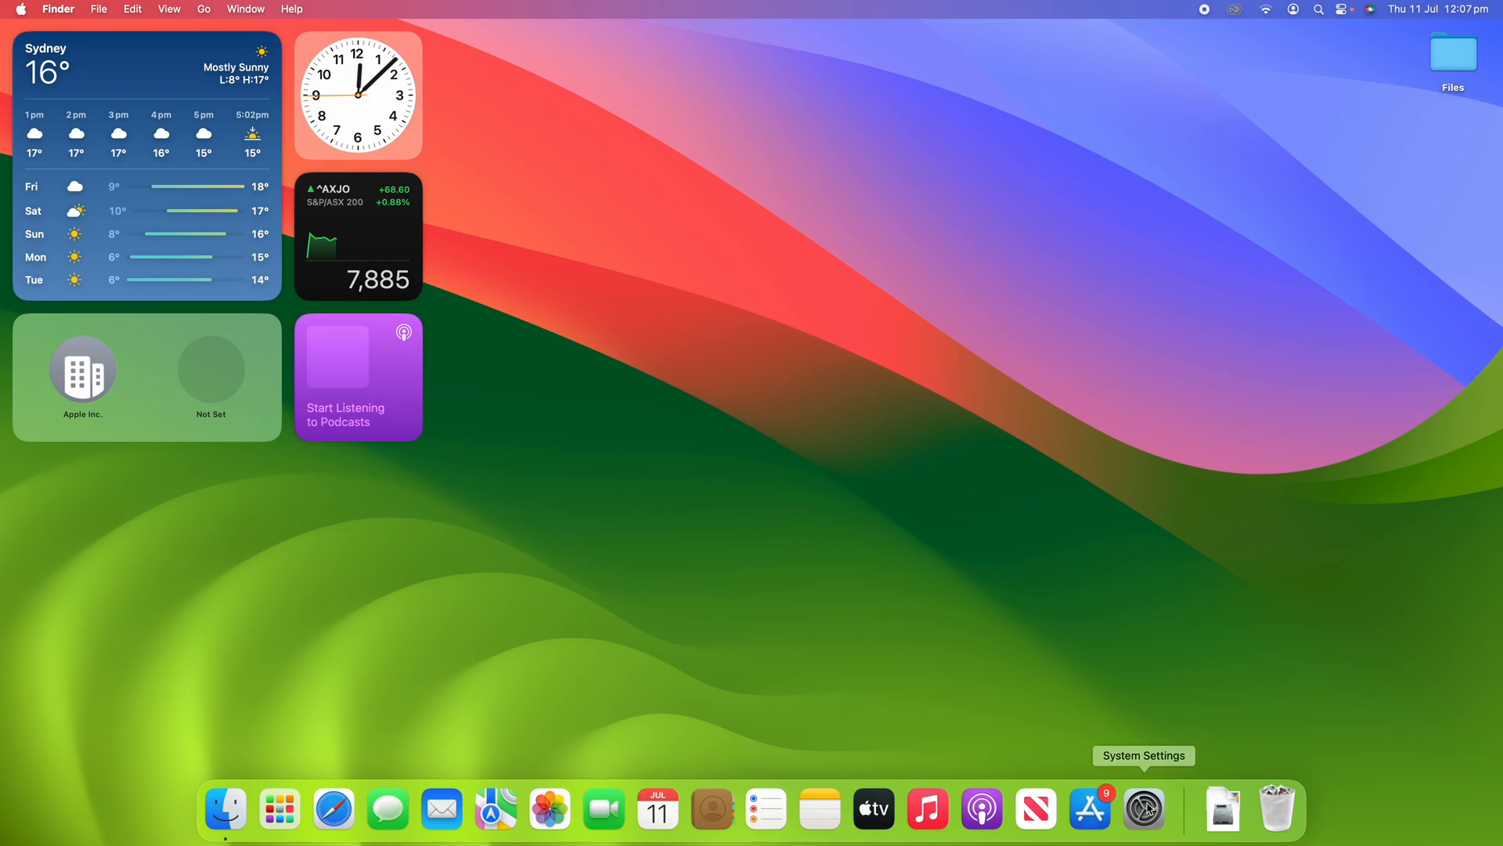
Launch System Settings from the Dock and scroll the sidebar toward Users & Groups.
left_click(1143, 808)
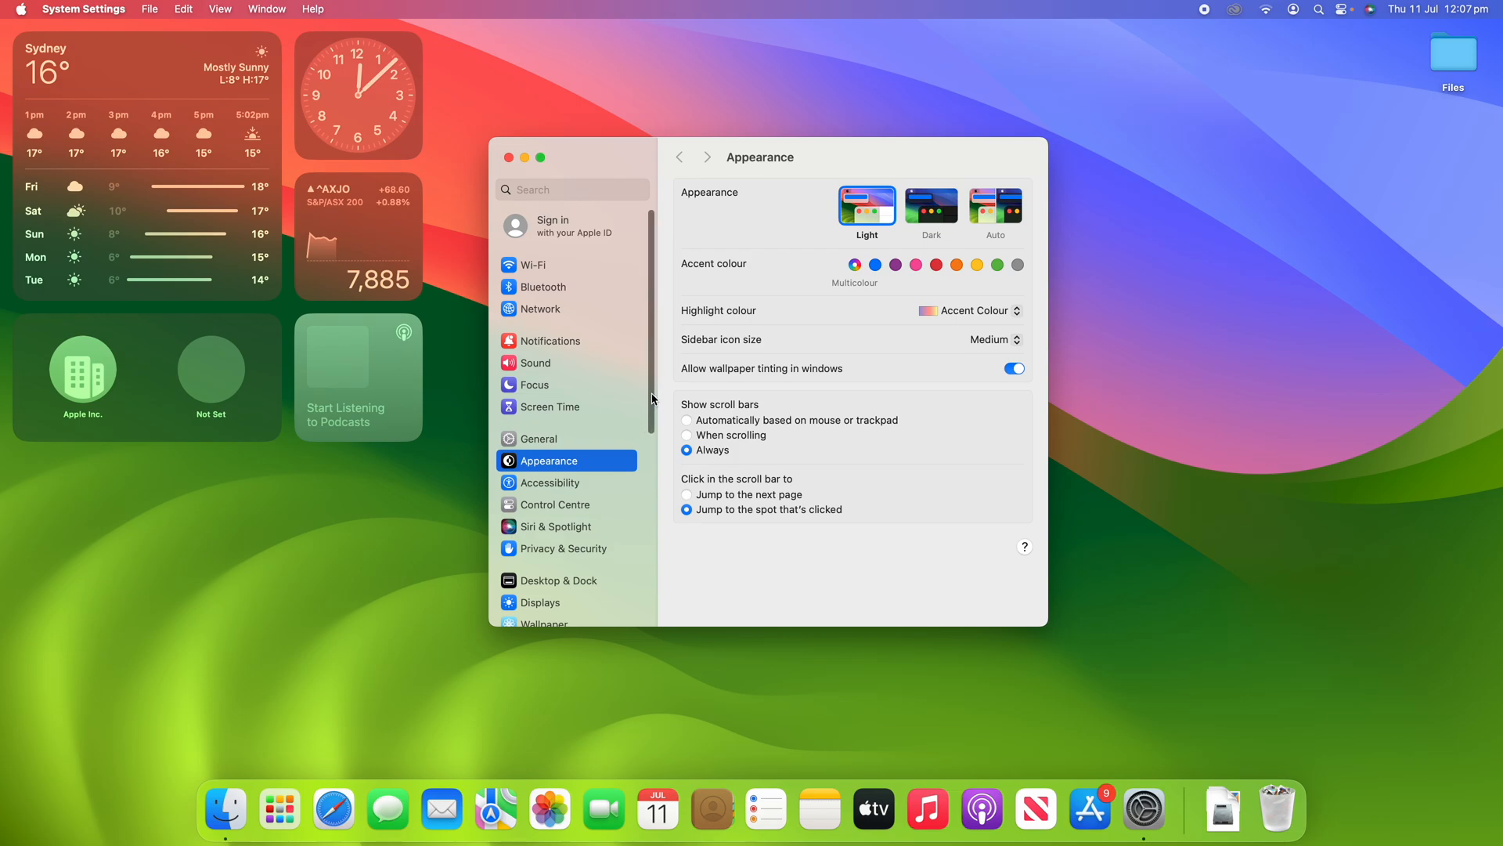
scroll("down", 3)
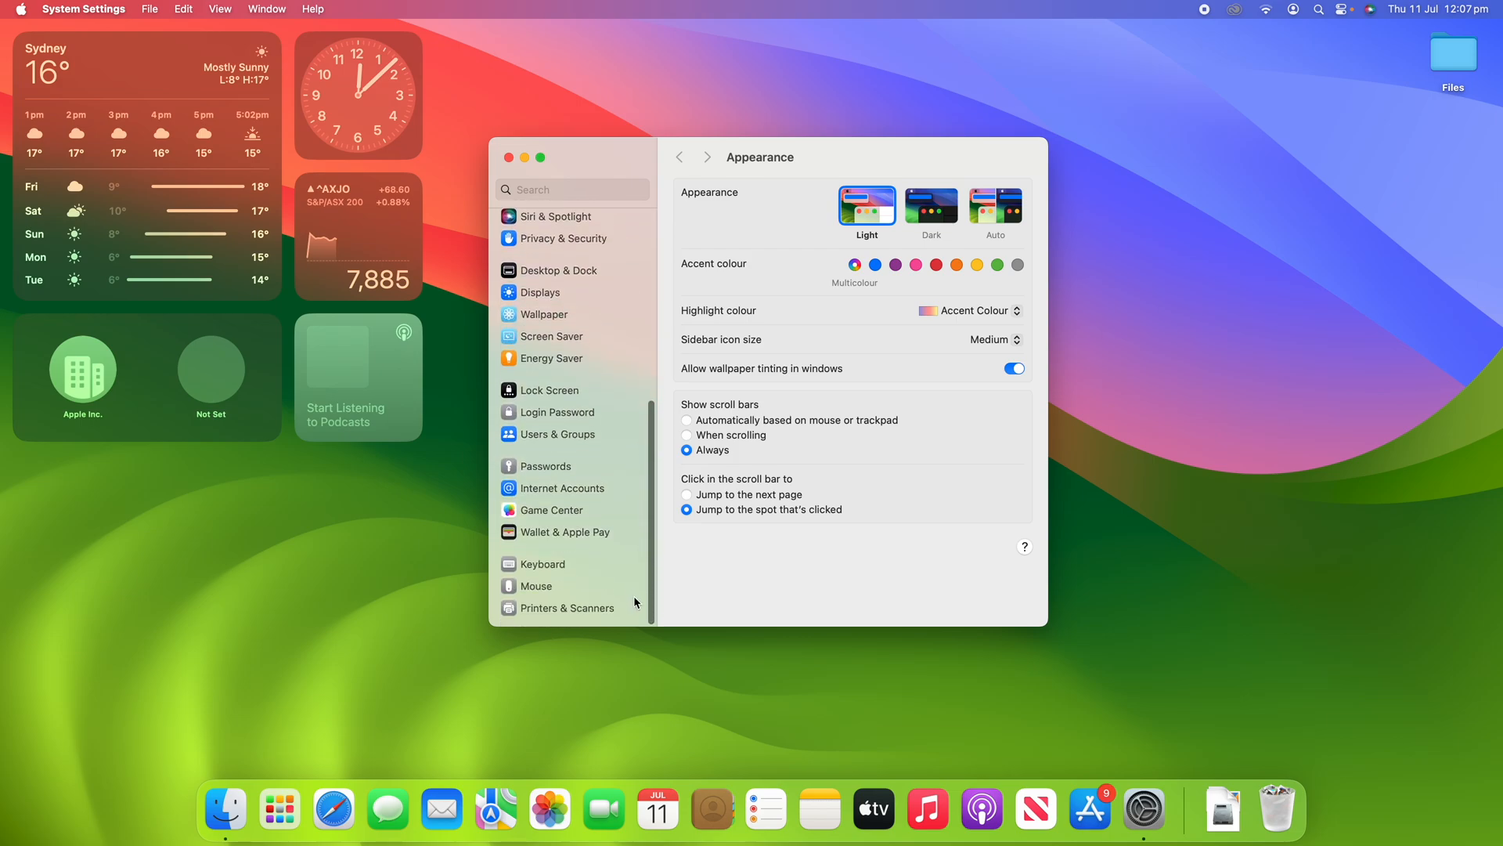
mouse_move(542, 440)
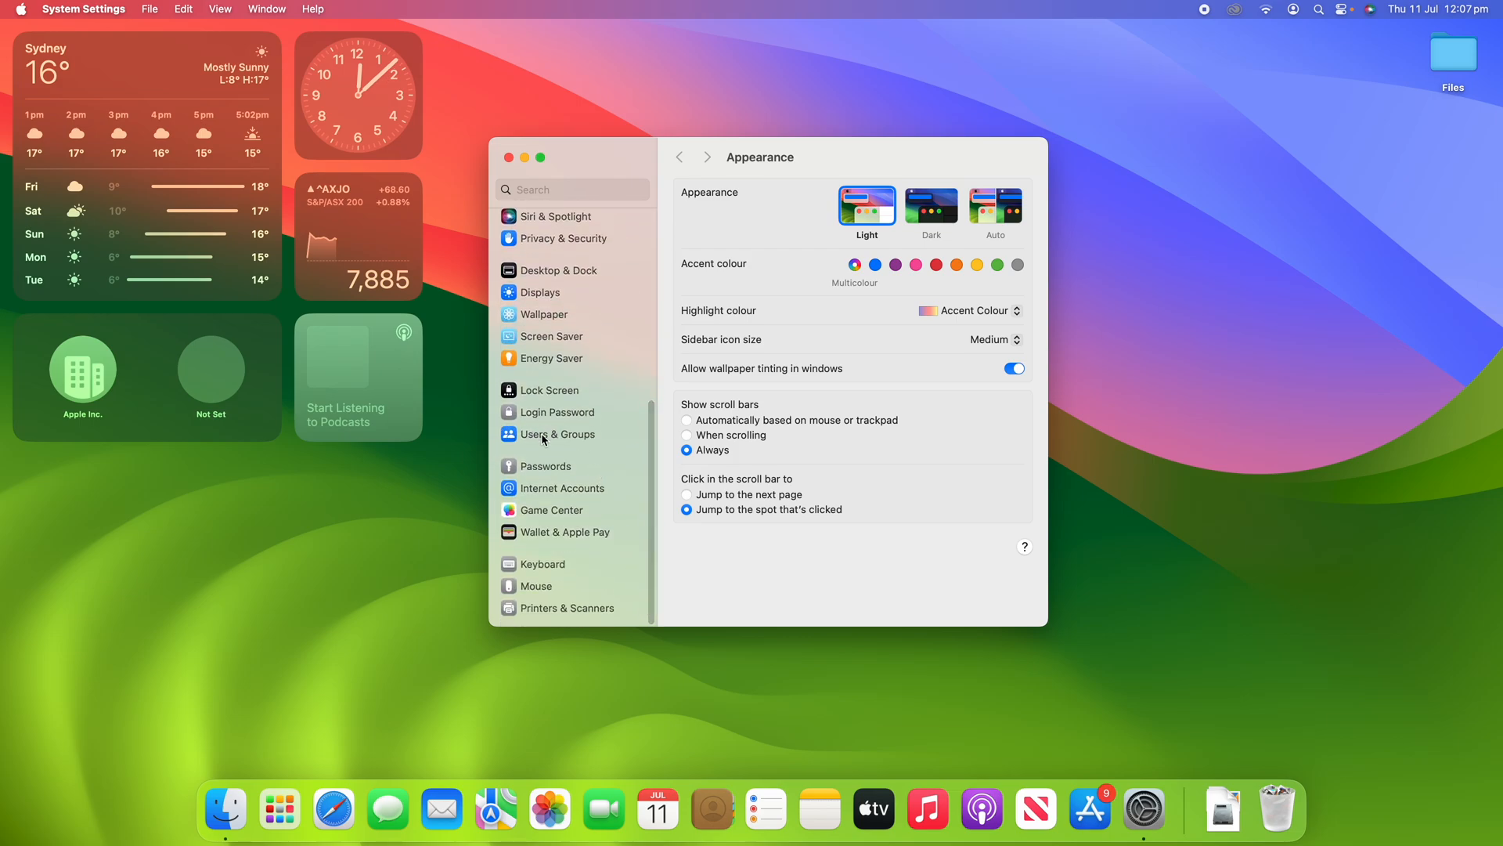
Show Users & Groups and list the accounts available for automatic login.
left_click(557, 433)
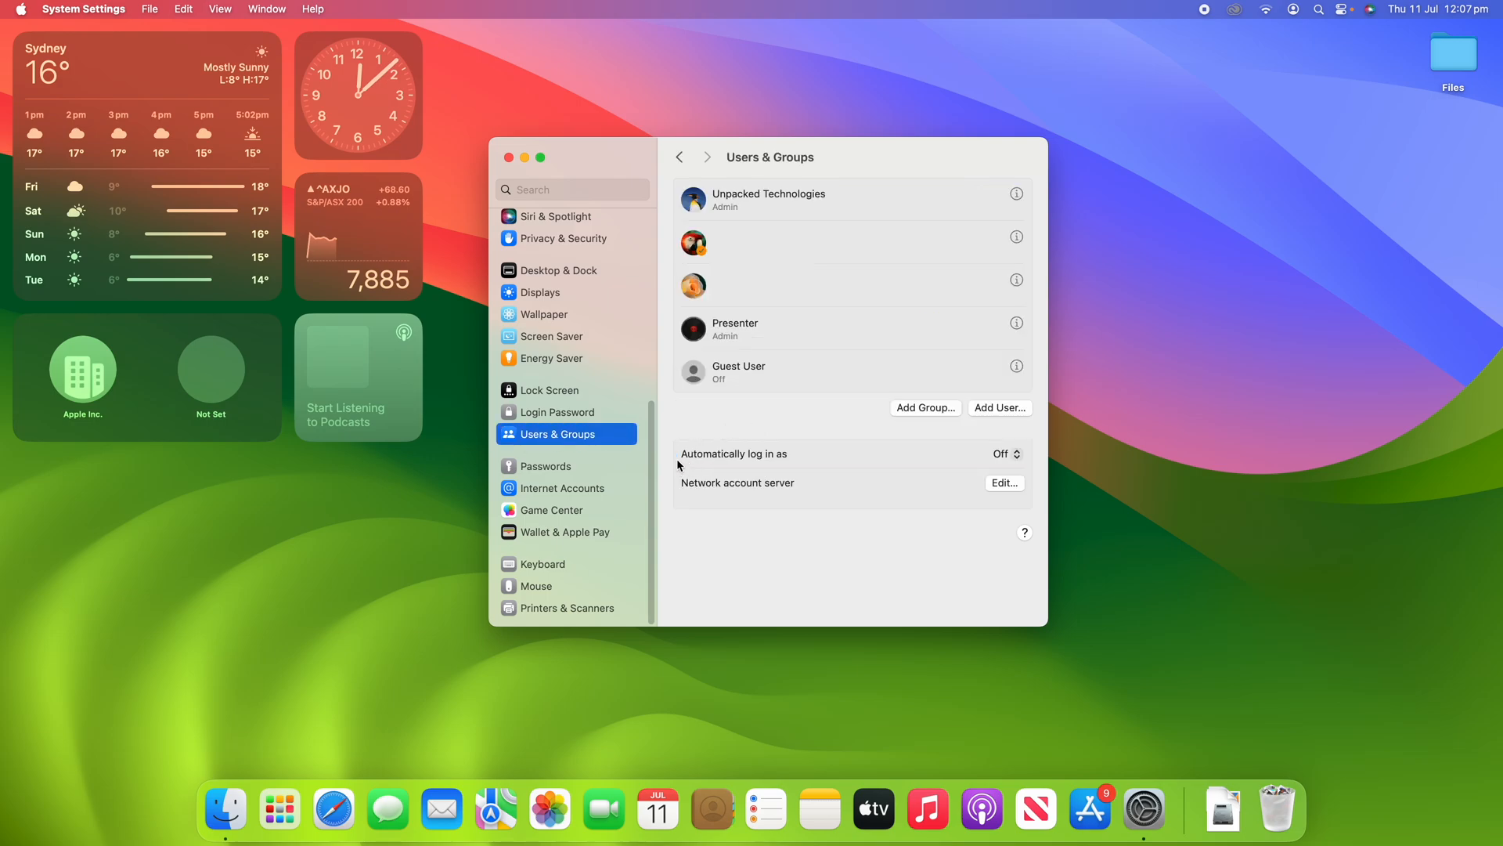
mouse_move(768, 461)
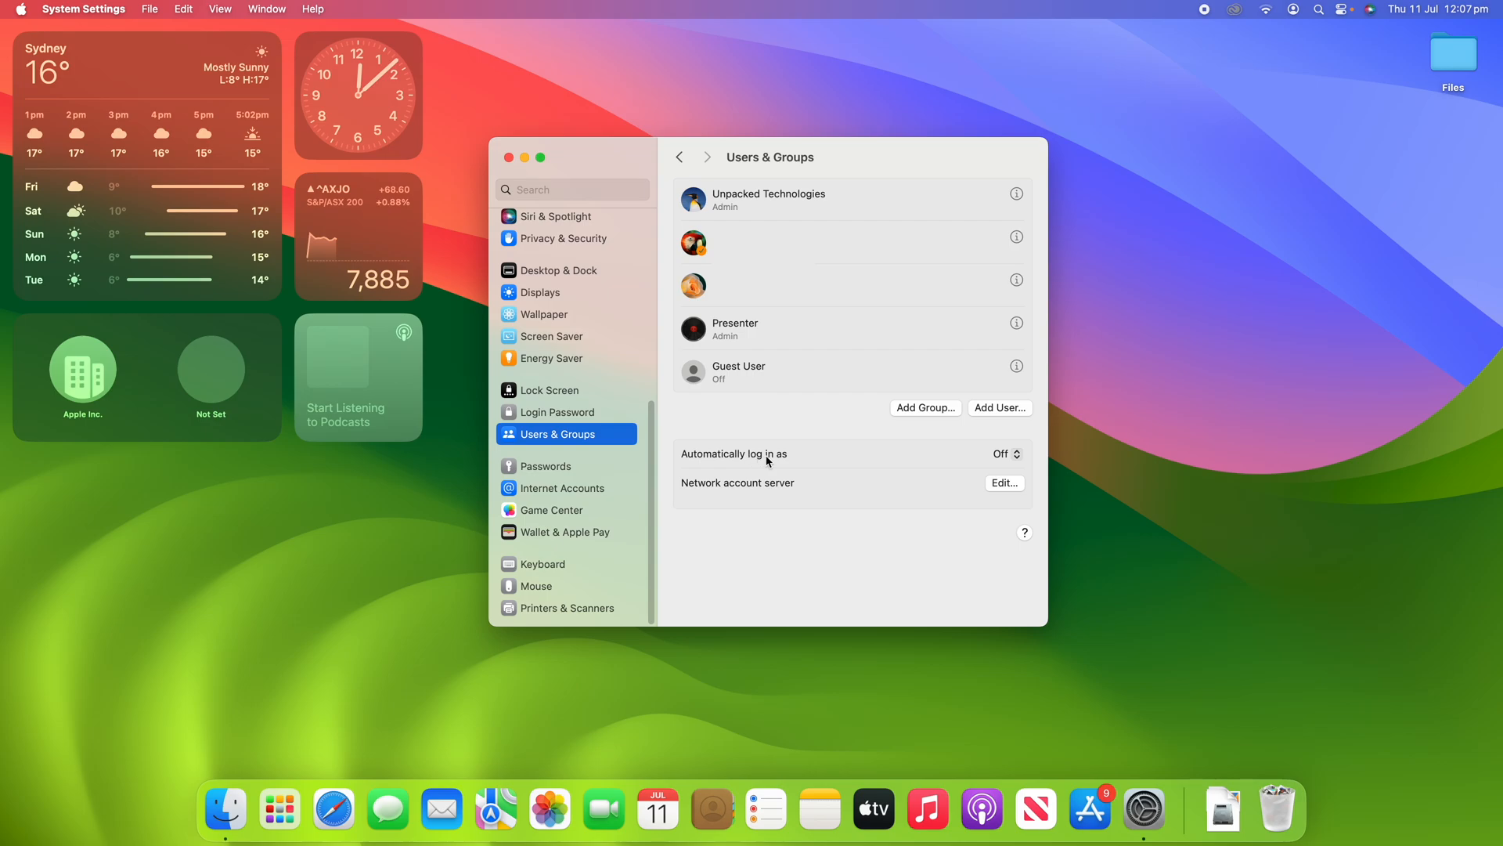
mouse_move(982, 458)
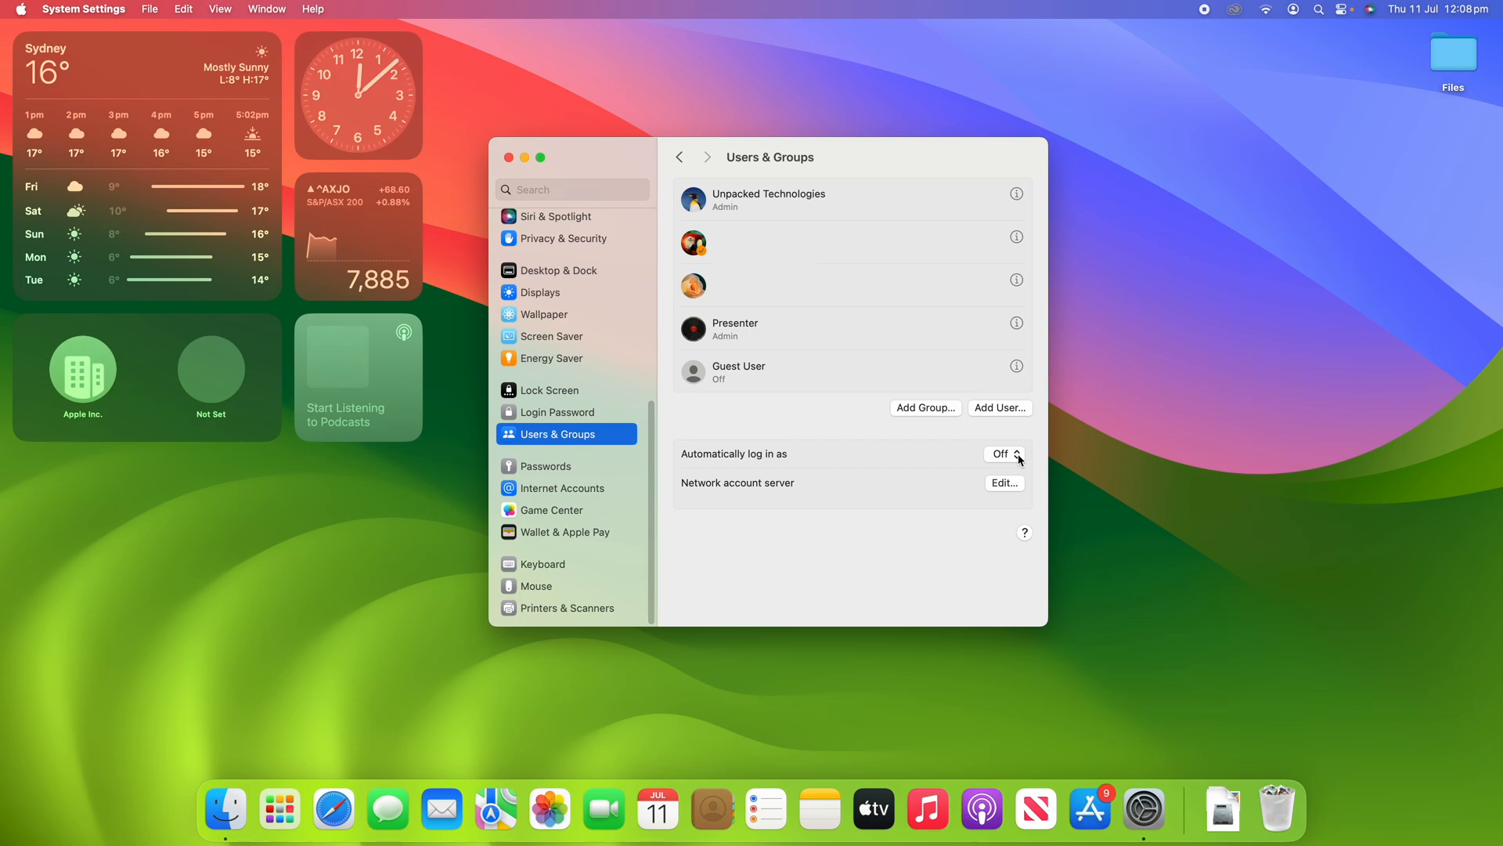
left_click(1003, 453)
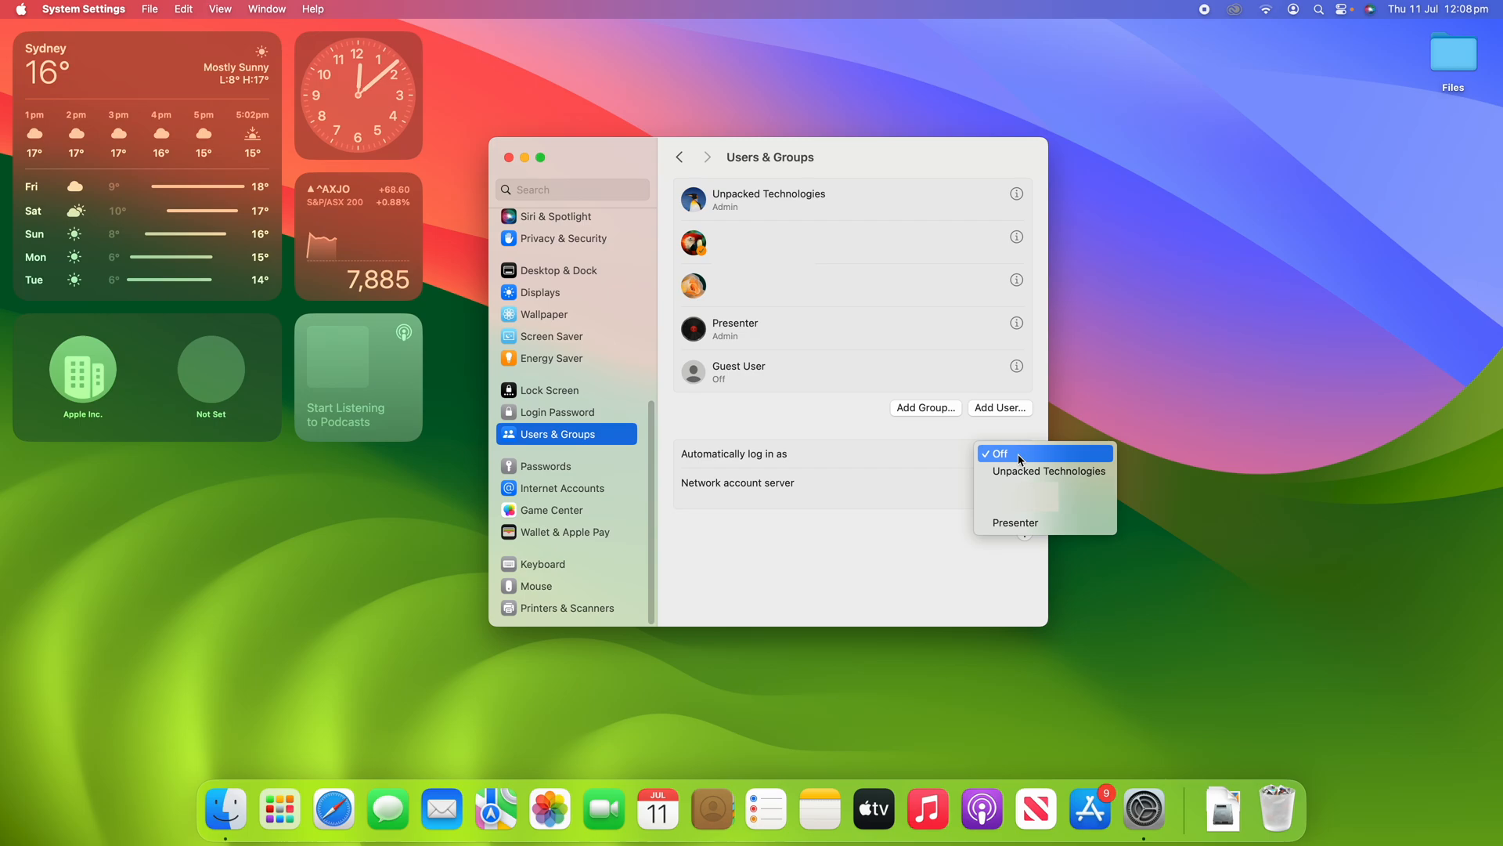
mouse_move(1046, 471)
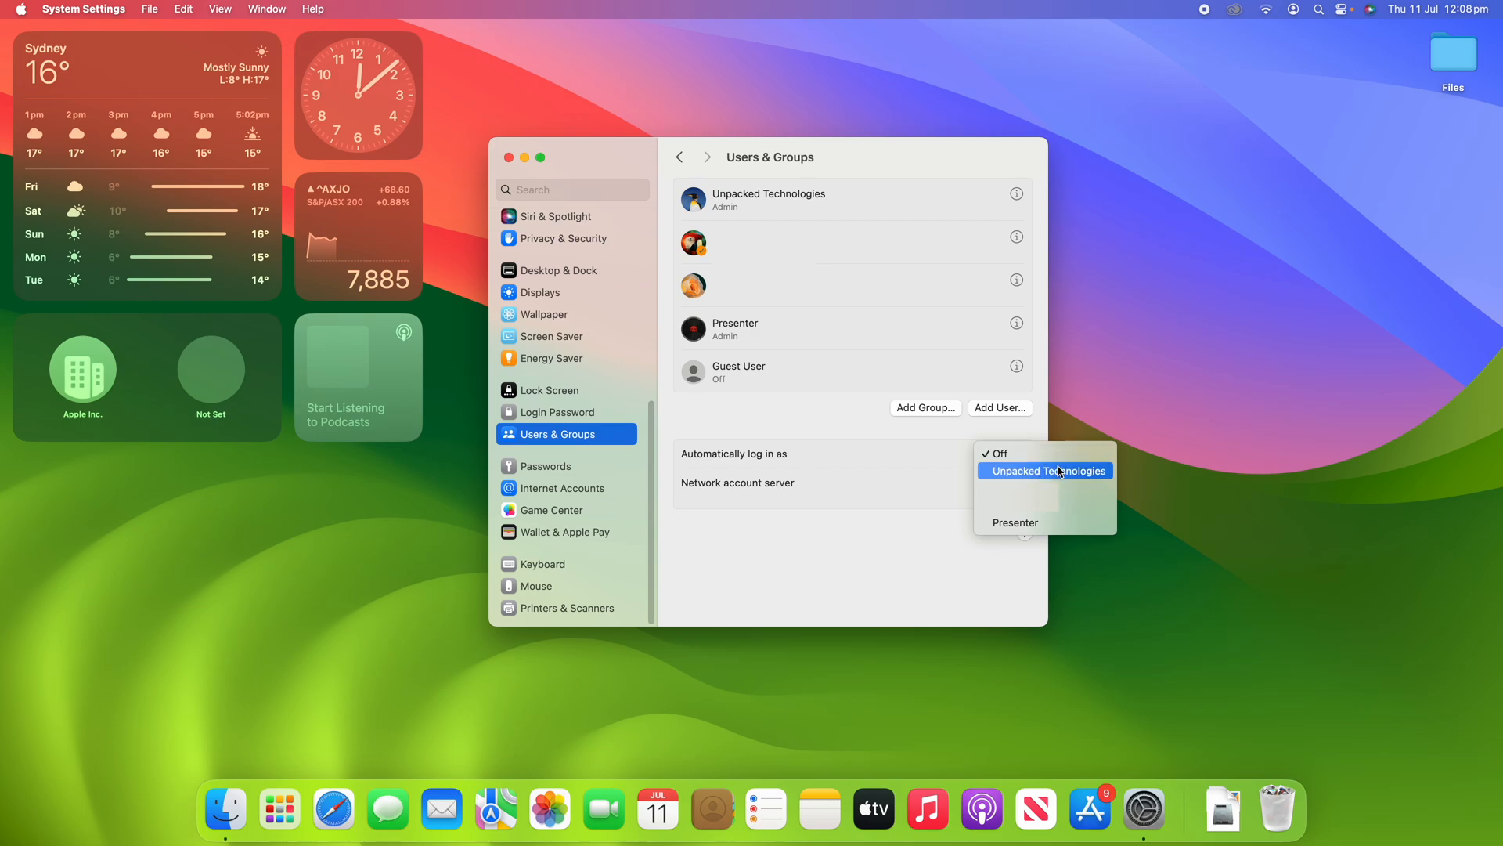
mouse_move(1063, 474)
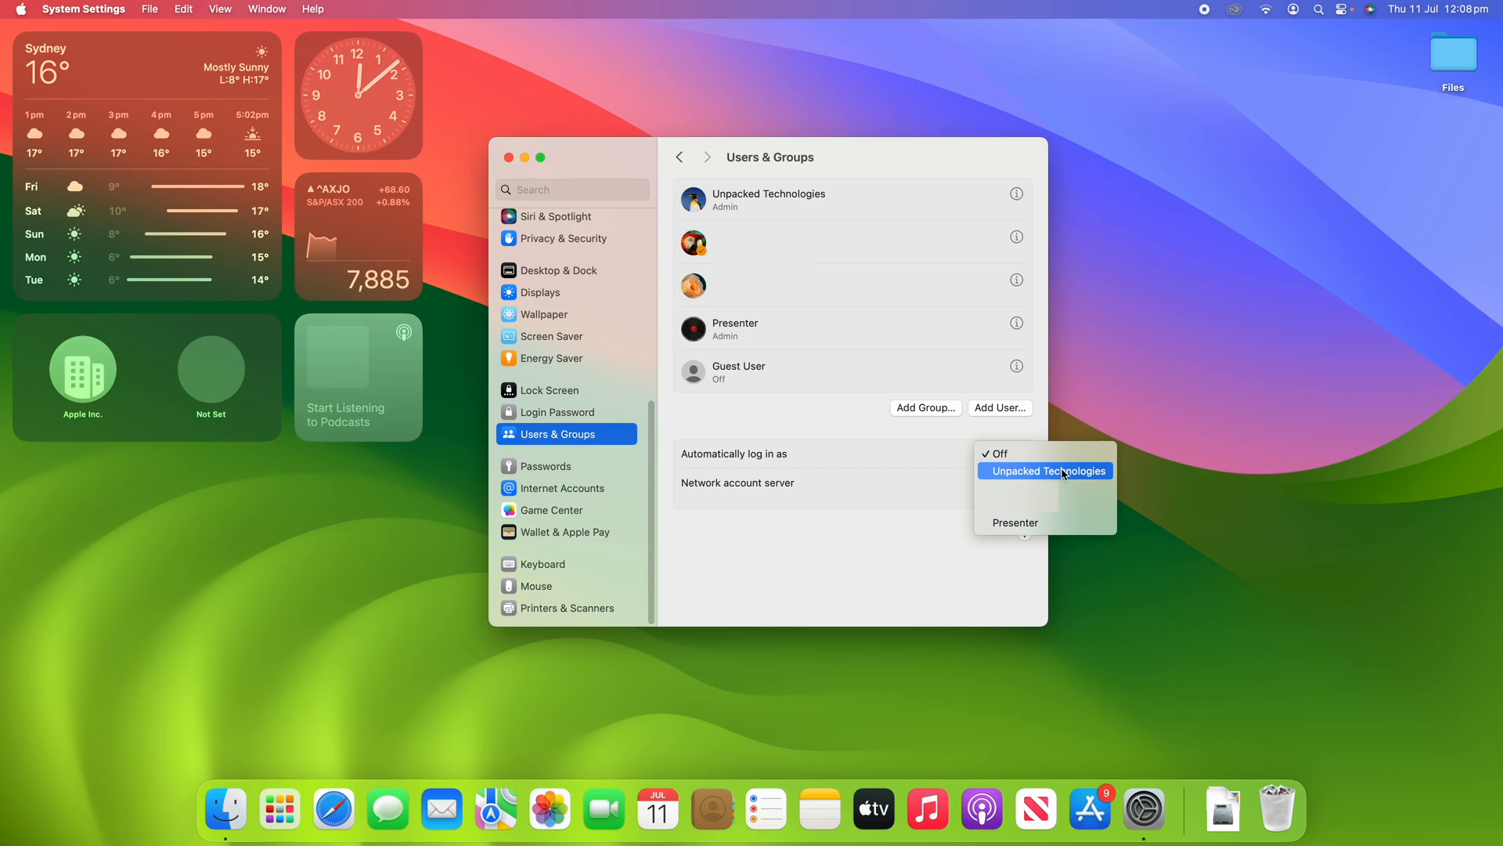
Set automatic login to Unpacked Technologies and authorise the change with the admin password.
left_click(1045, 471)
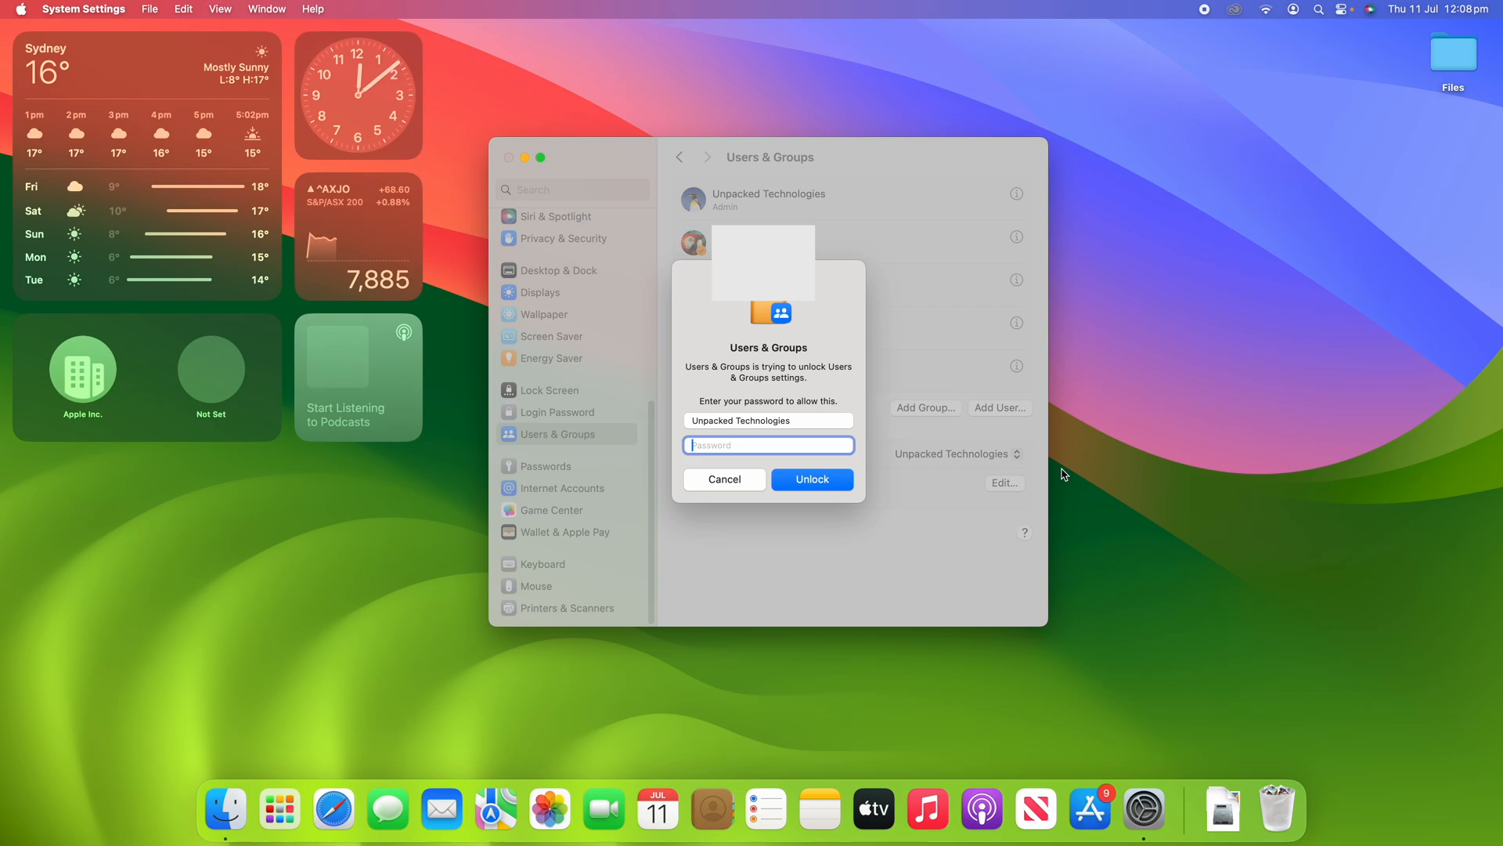
left_click(811, 479)
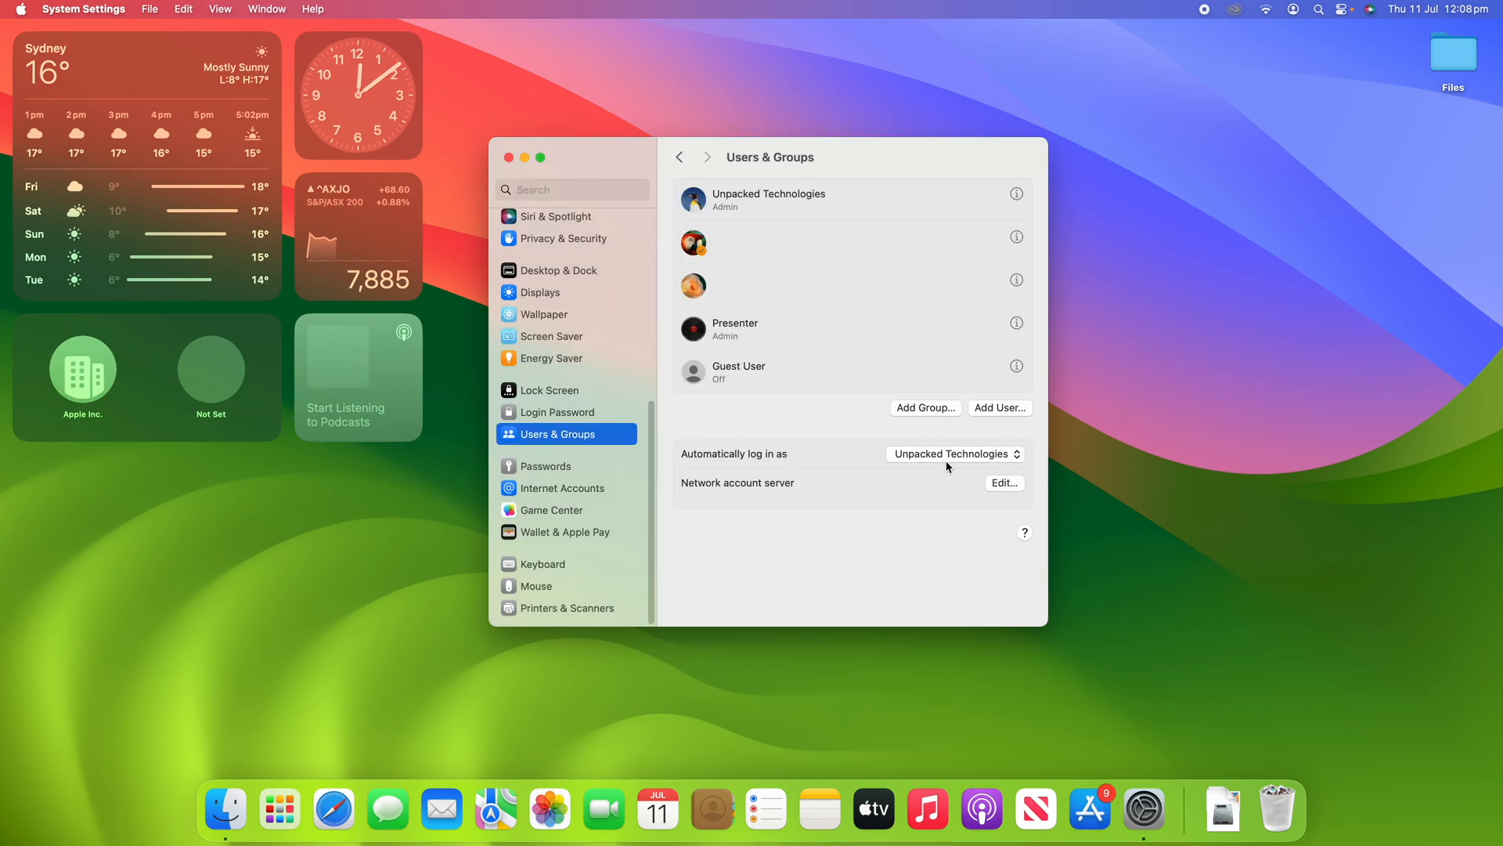
mouse_move(842, 453)
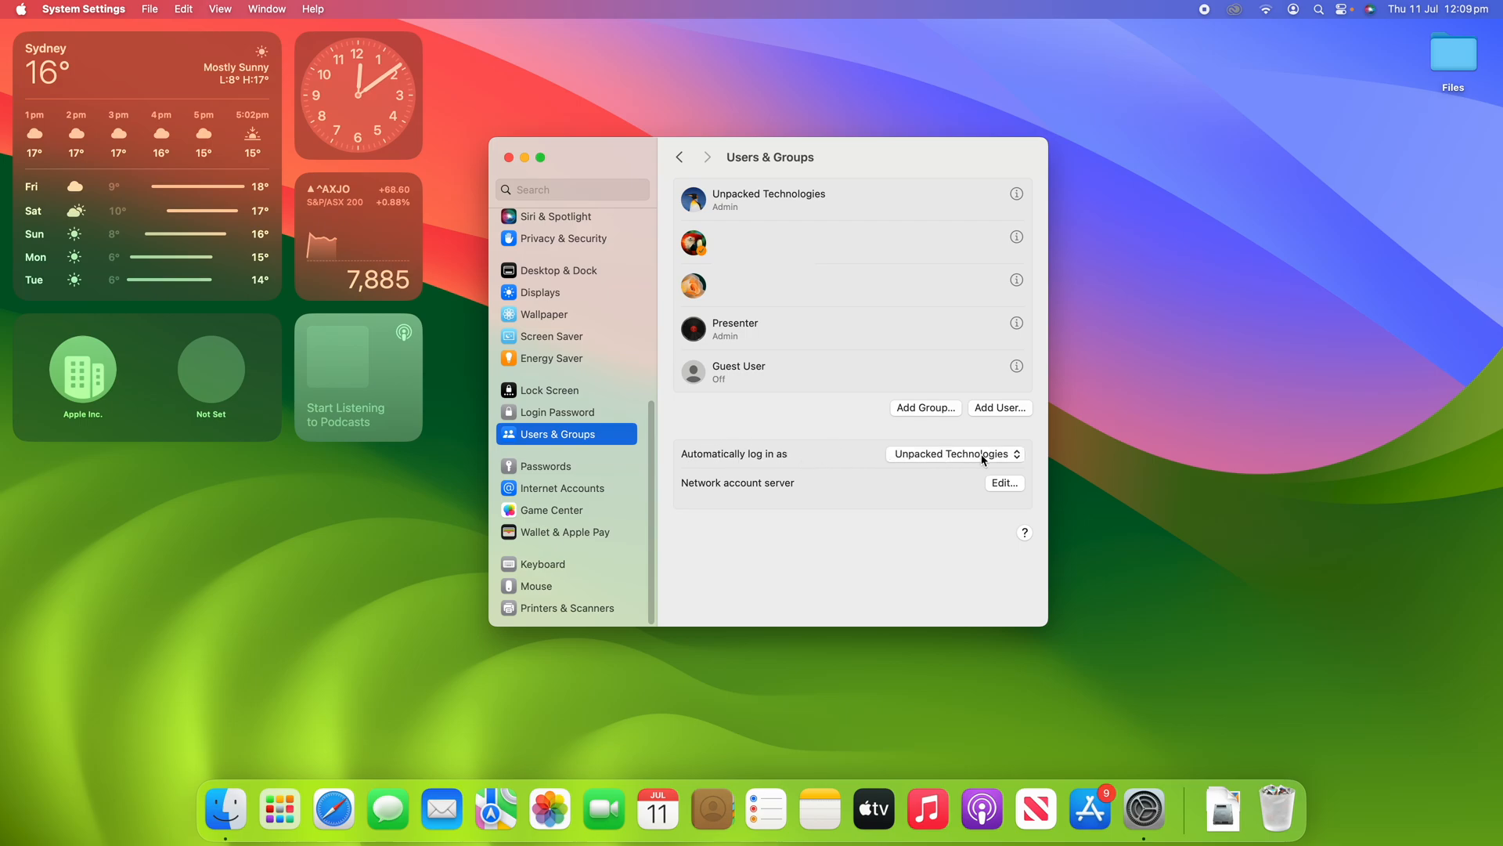
mouse_move(875, 456)
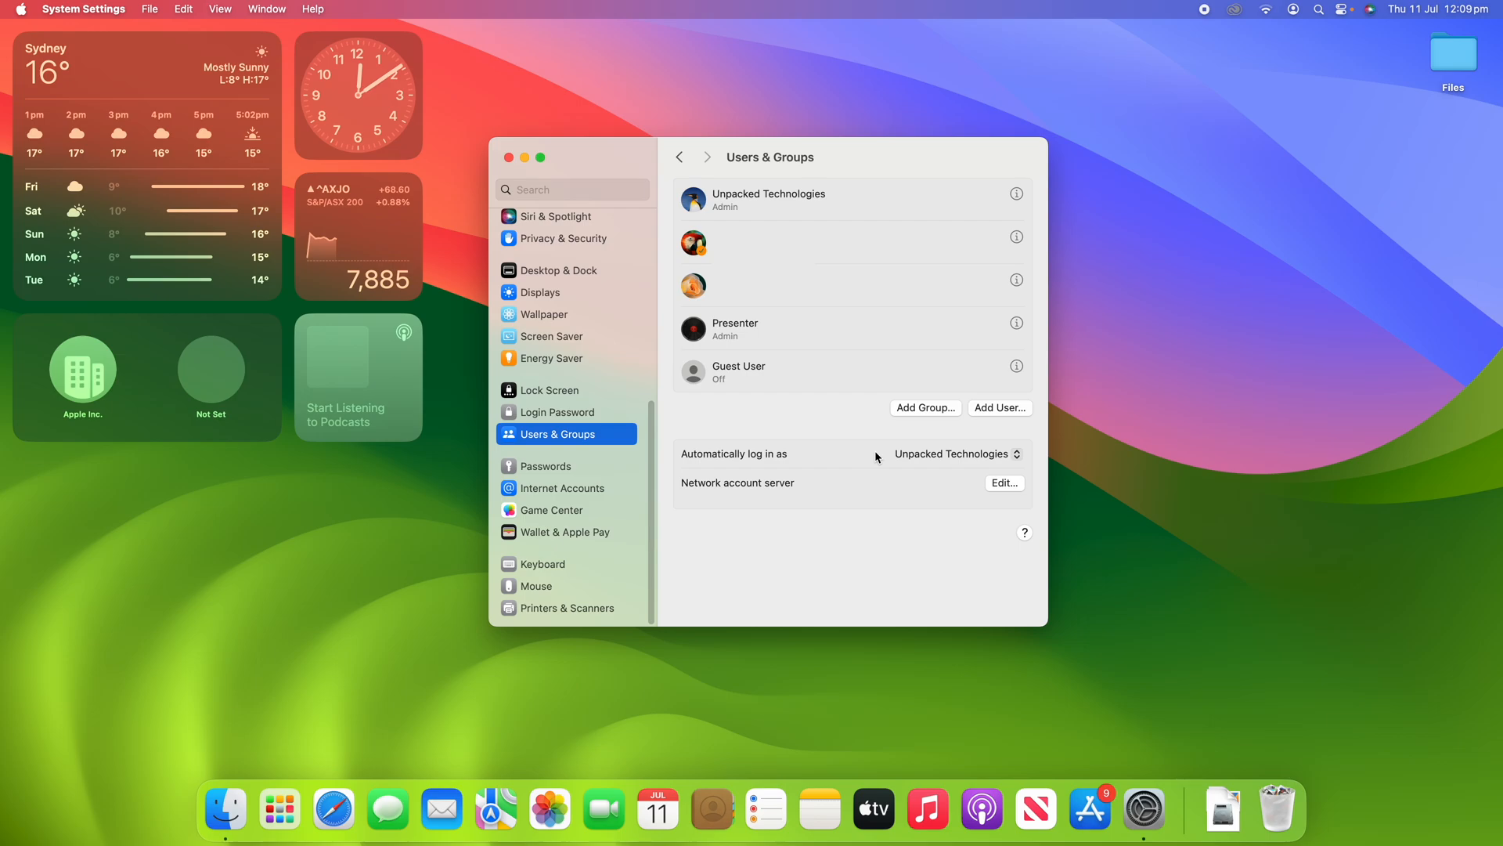
Switch 'Automatically log in as' back to Off.
left_click(950, 453)
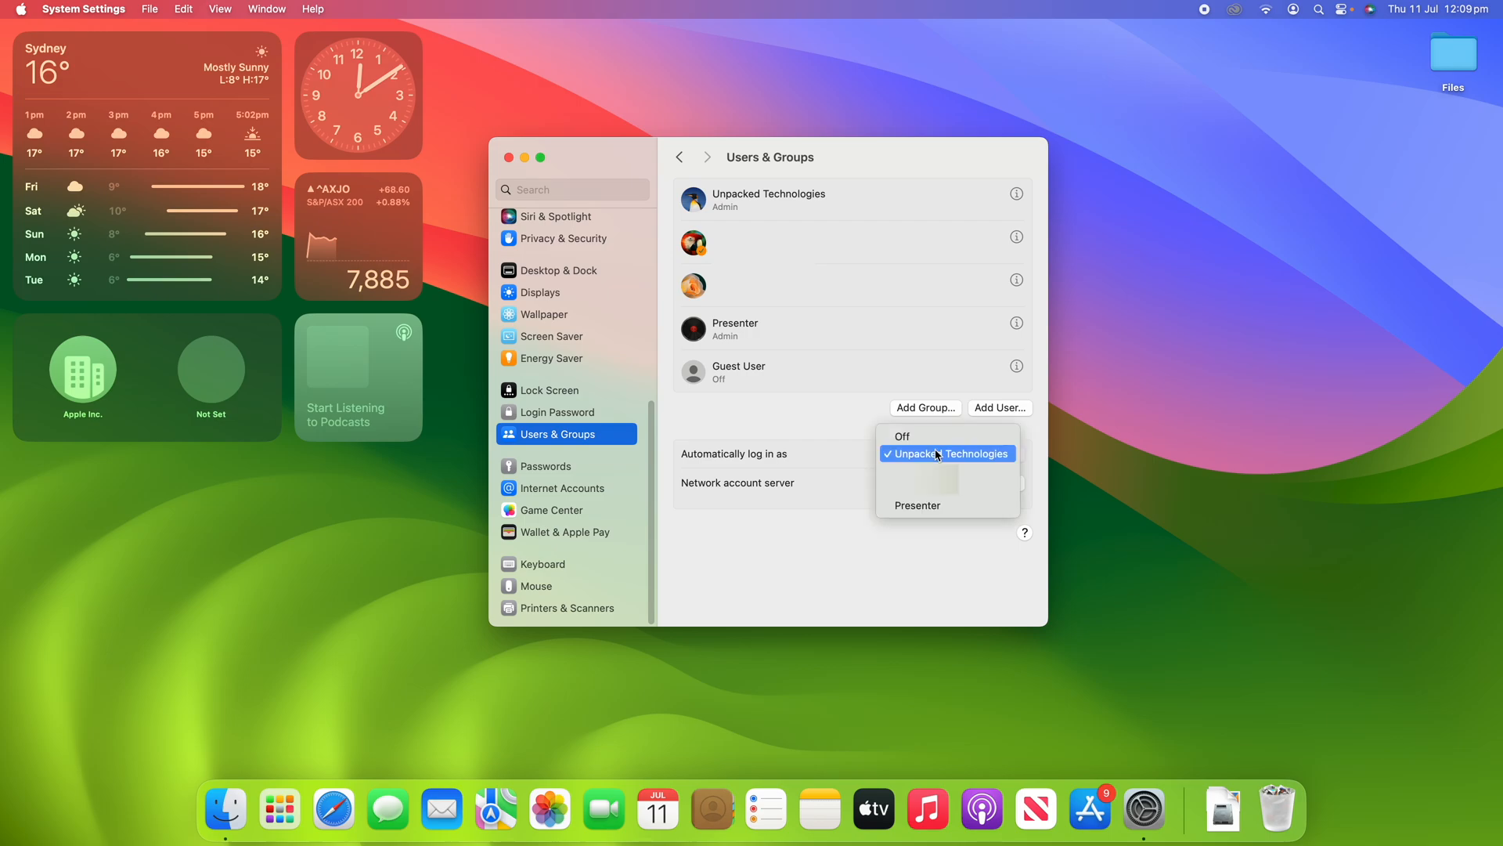
left_click(946, 454)
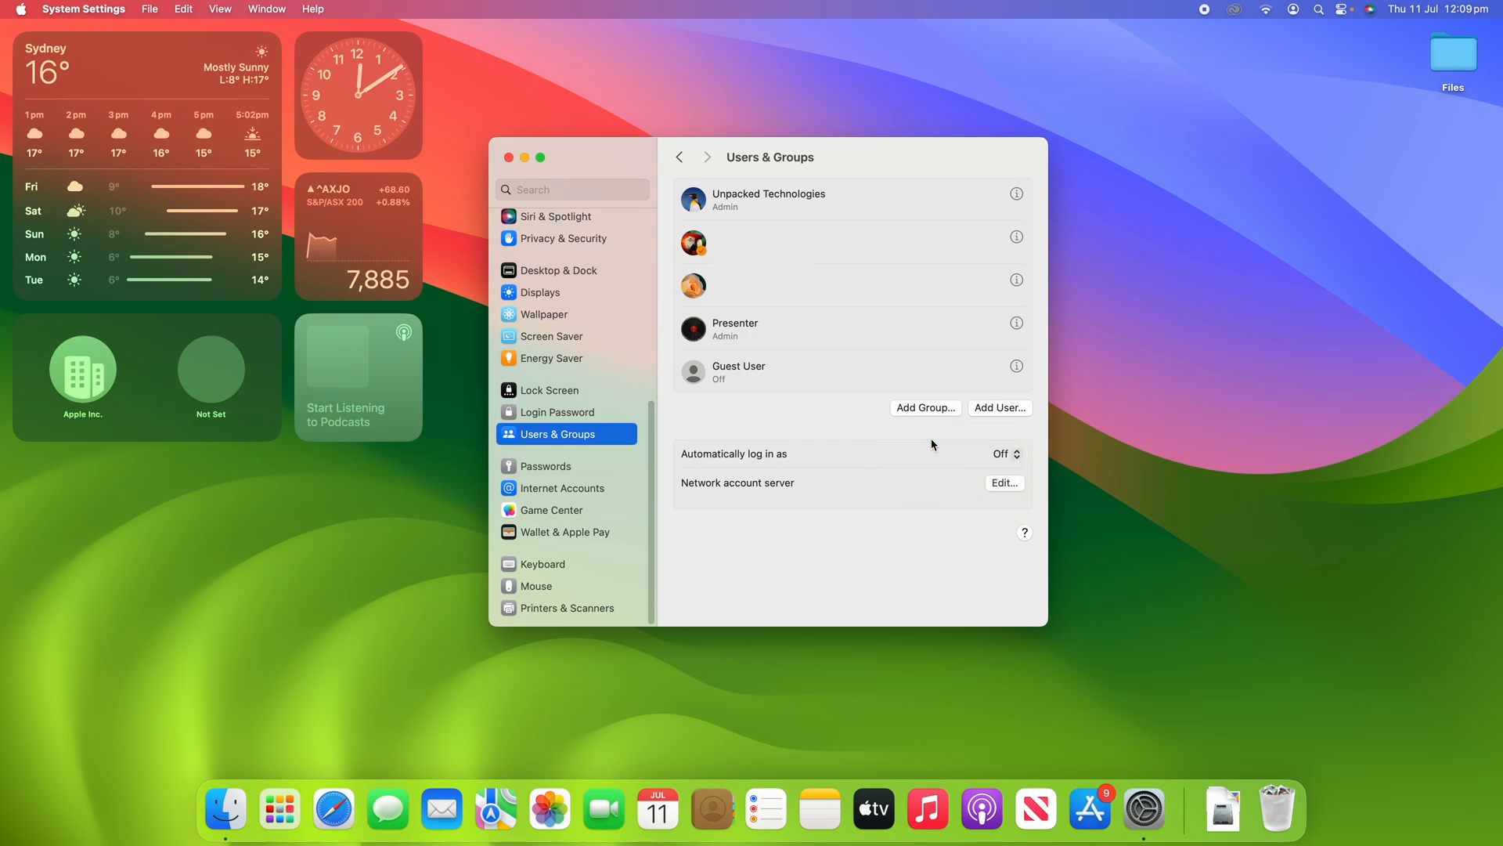
mouse_move(923, 452)
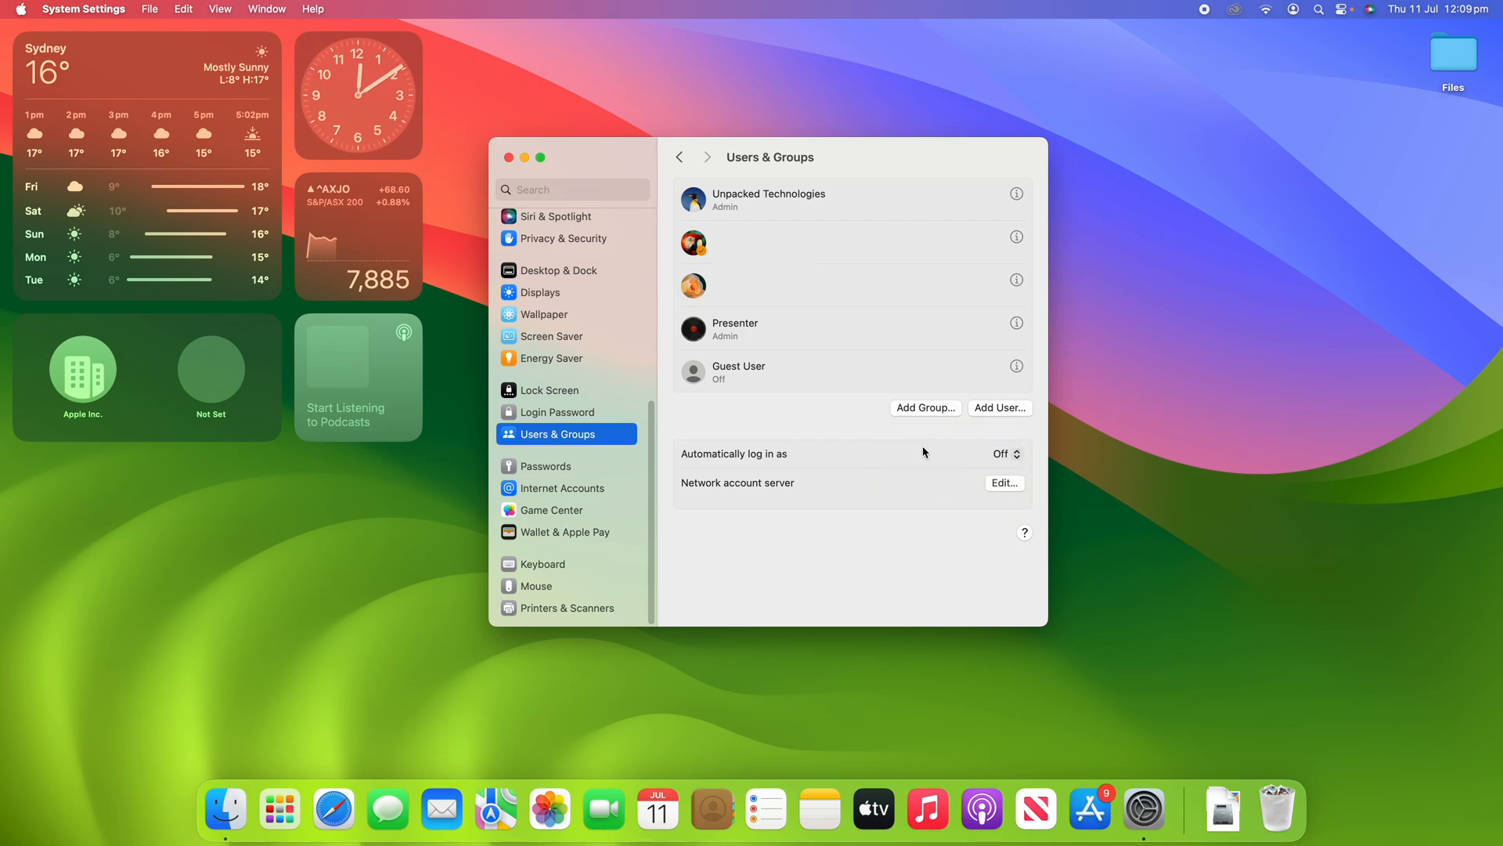